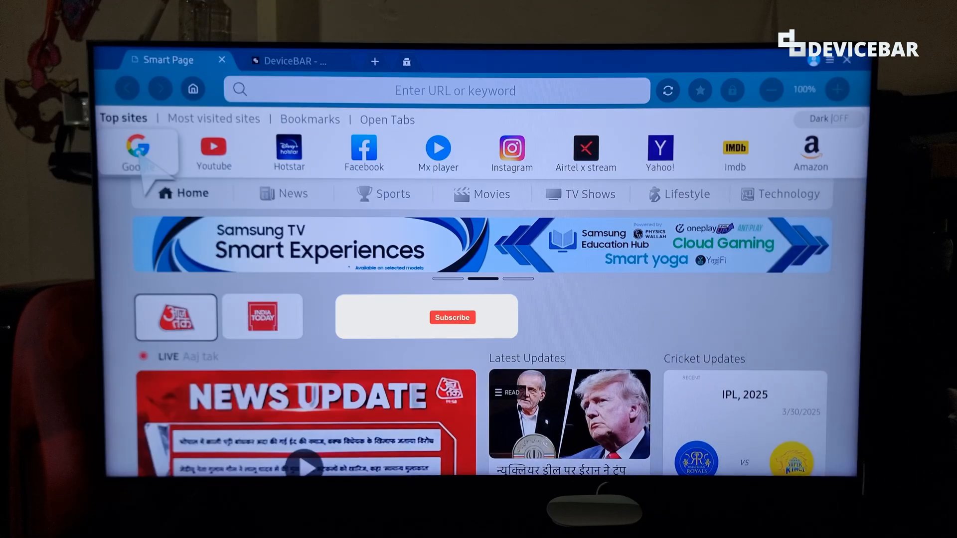
# Step: Launch the Internet browser from the home screen, returning to the Smart Page tab
pyautogui.click(452, 317)
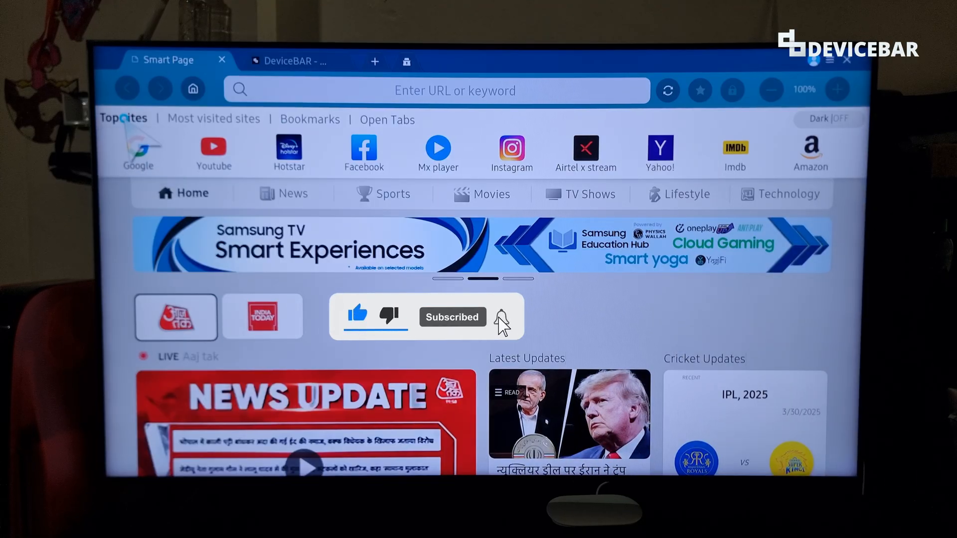
pyautogui.moveTo(293, 60)
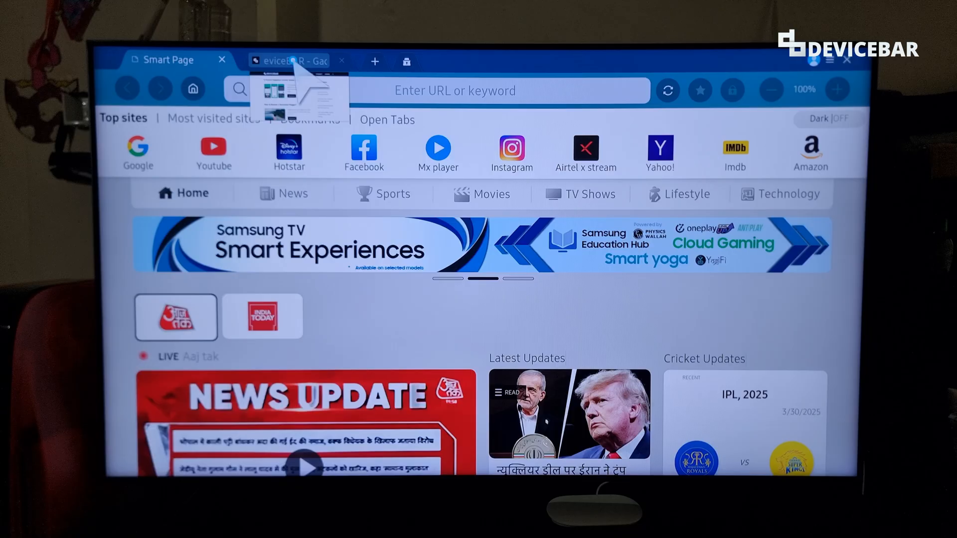
pyautogui.click(293, 61)
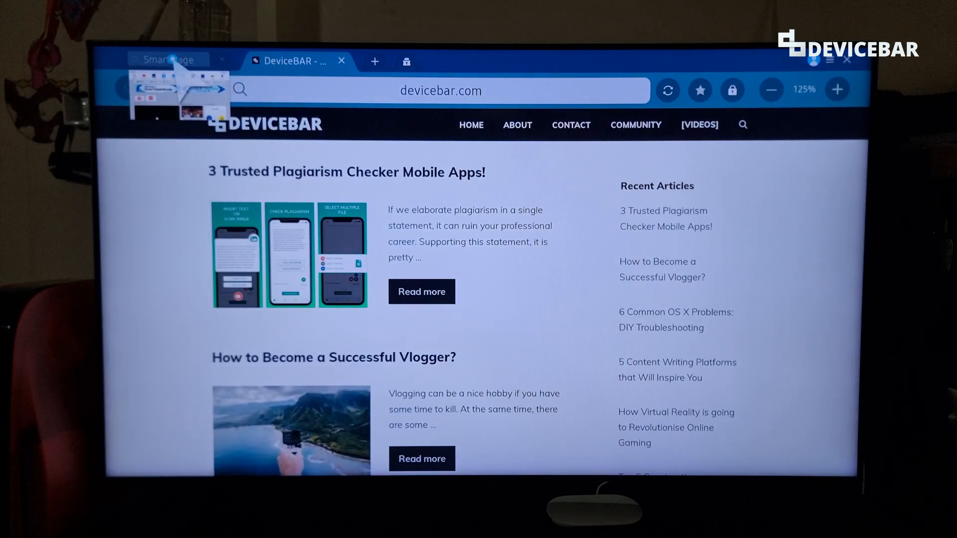
pyautogui.click(166, 60)
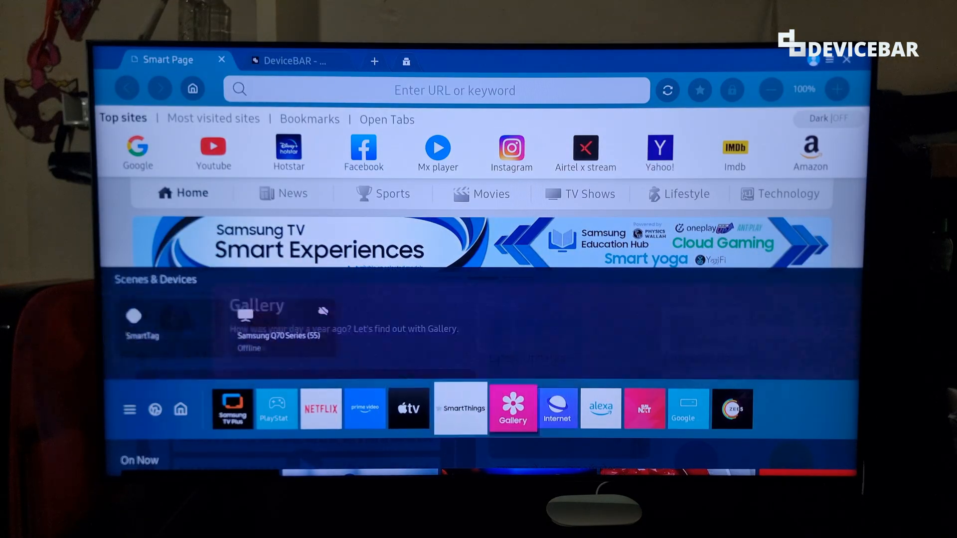
pyautogui.click(548, 408)
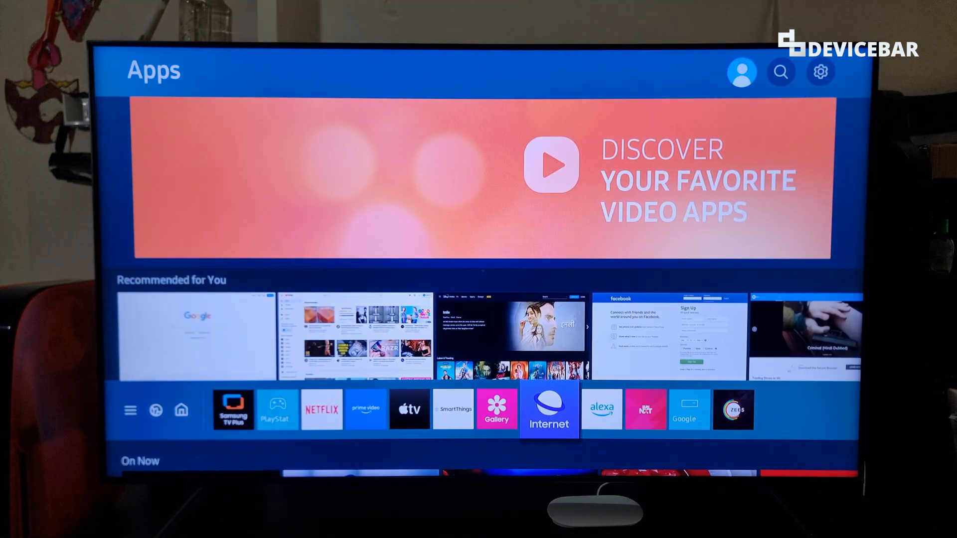
pyautogui.click(549, 410)
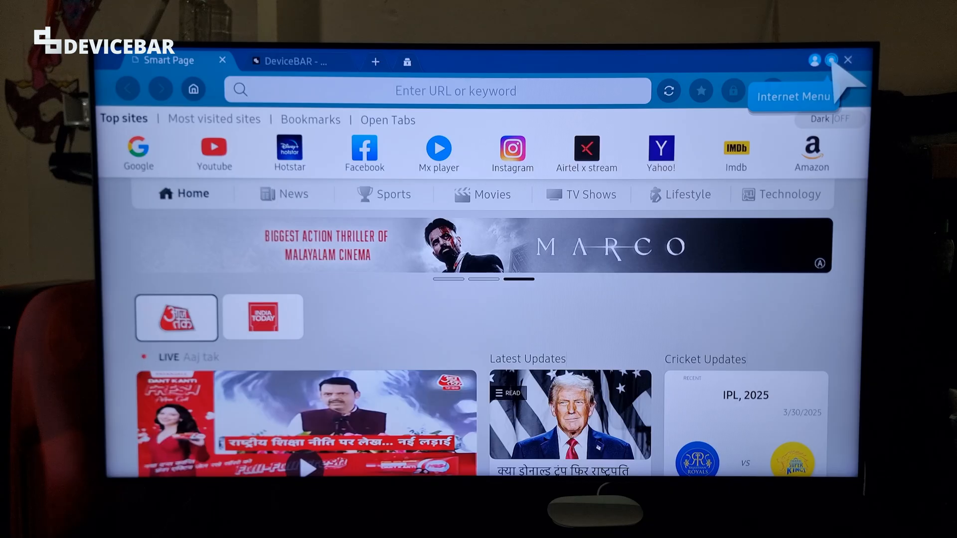
# Step: Open Samsung Internet's Settings page from the browser's main menu
pyautogui.click(830, 59)
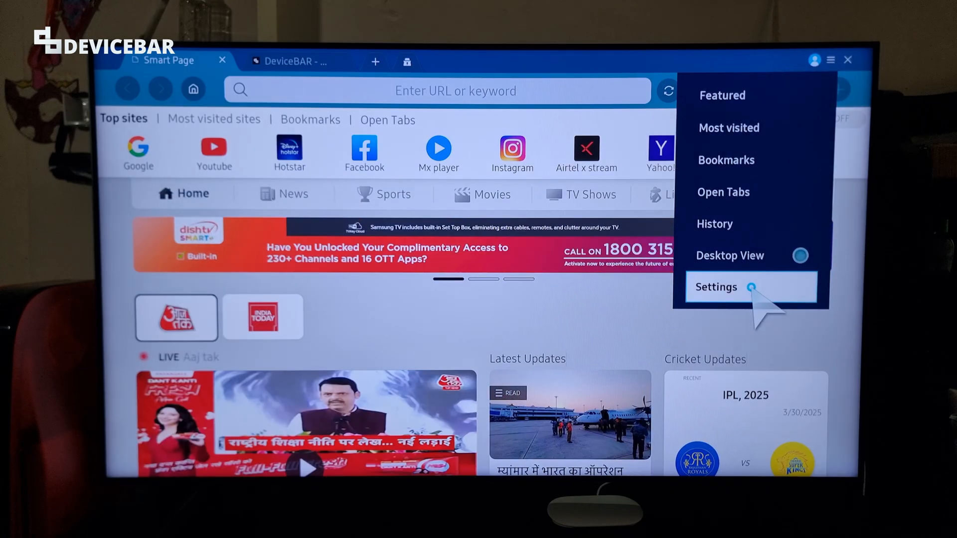
pyautogui.click(716, 287)
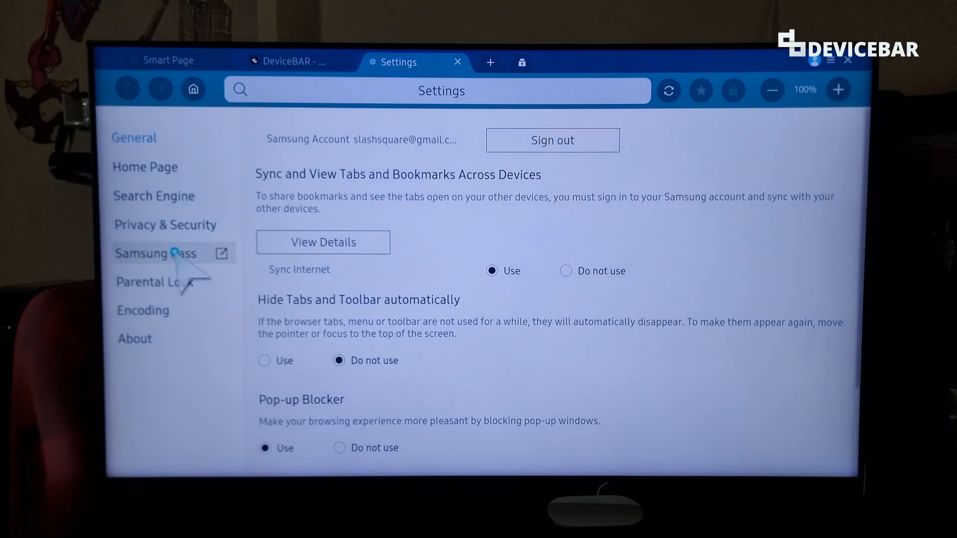
pyautogui.moveTo(177, 225)
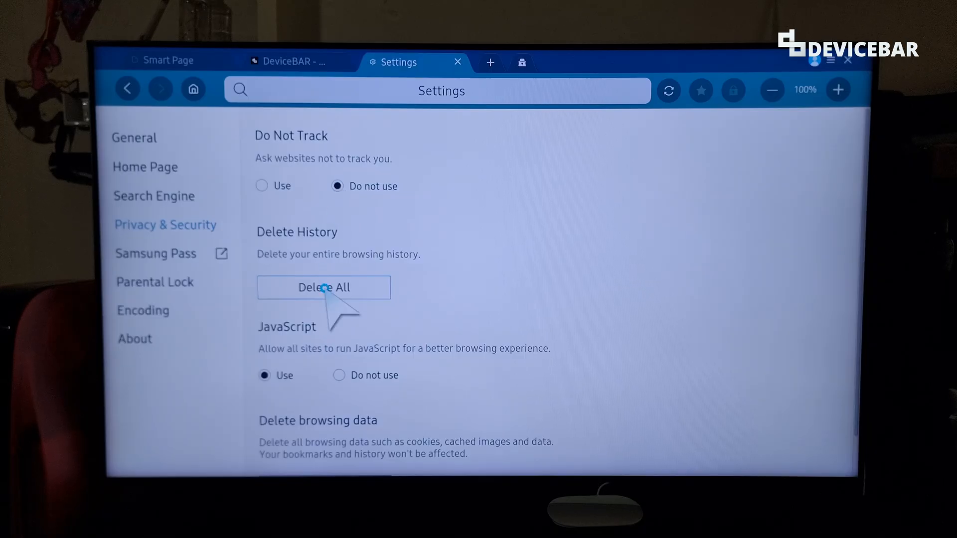
# Step: Delete all browsing history under Delete History and confirm Delete All
pyautogui.click(324, 288)
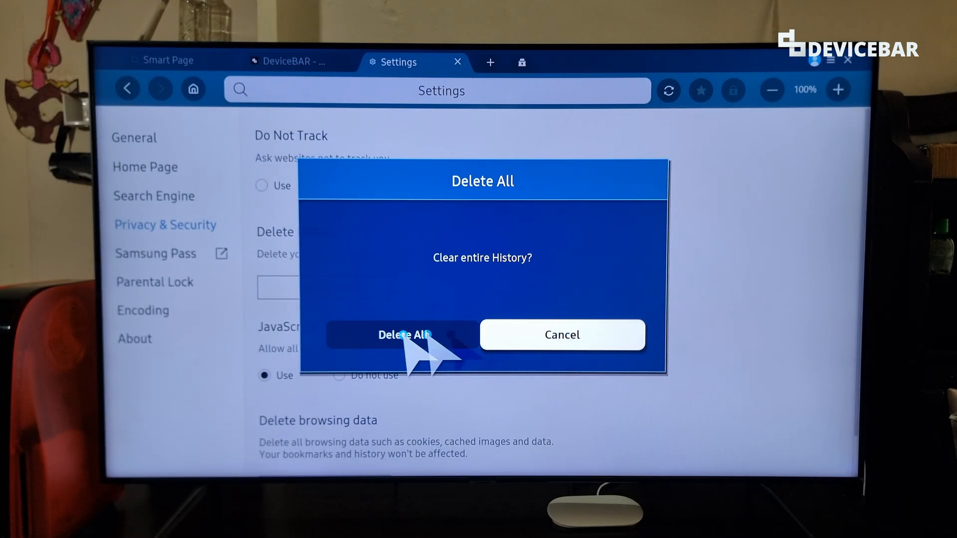
pyautogui.click(405, 335)
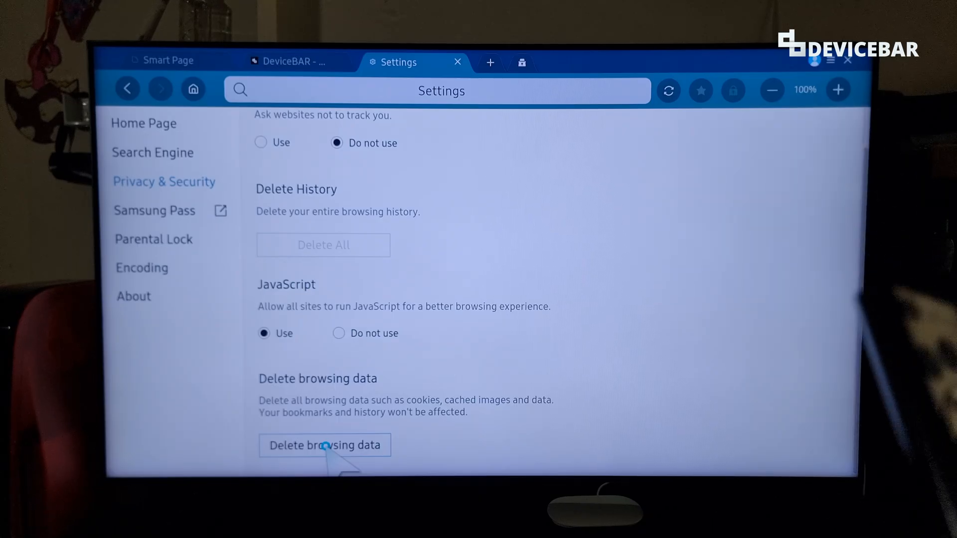
# Step: Delete cookies and cached browsing data and confirm the deletion
pyautogui.click(324, 445)
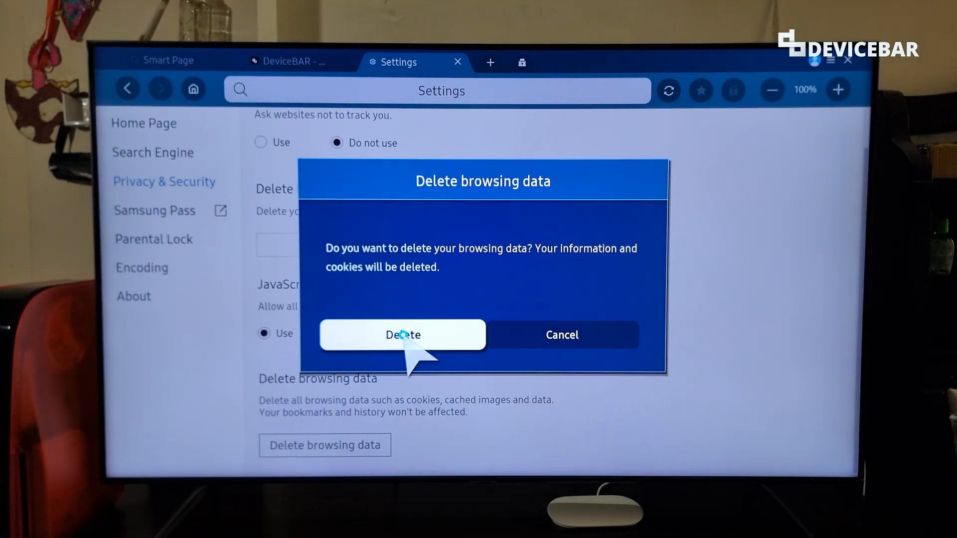
pyautogui.click(403, 334)
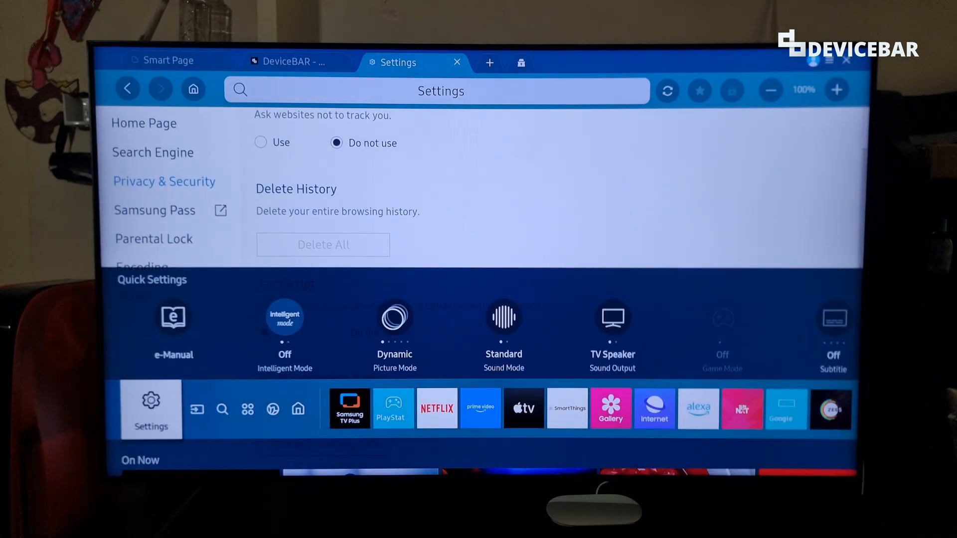
# Step: Select Settings in the quick settings bar for the full TV menu
pyautogui.click(151, 409)
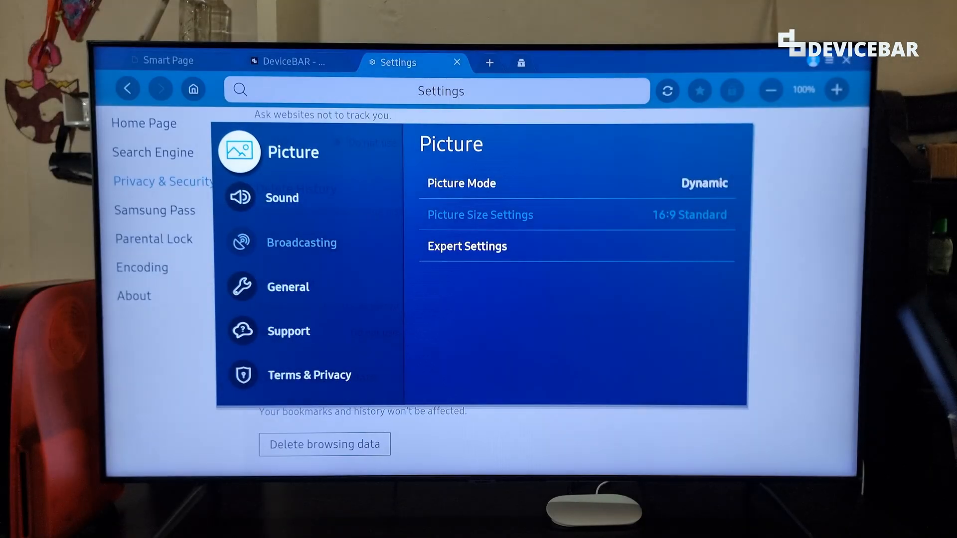
pyautogui.click(288, 331)
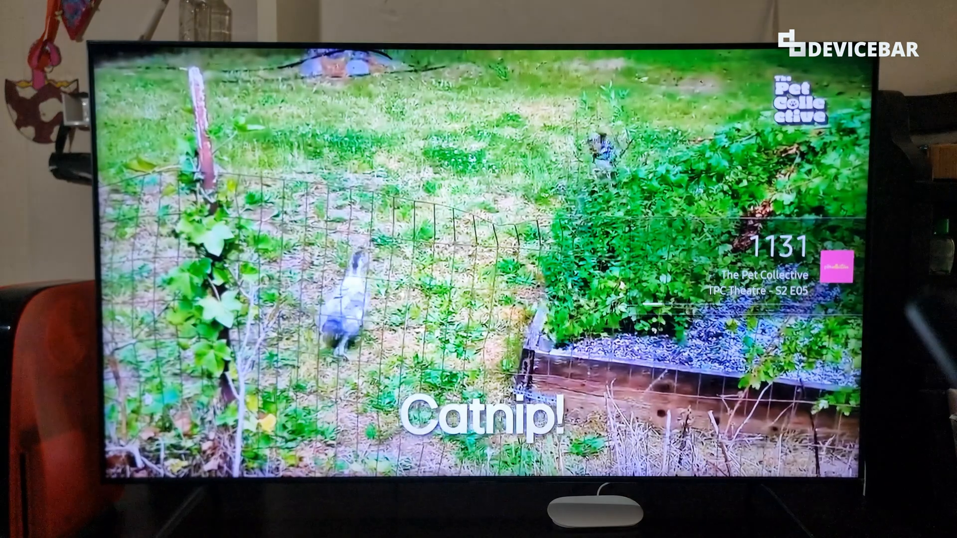
# Step: Bring up Settings from Home, then open Device Care under Support
pyautogui.press('Home')
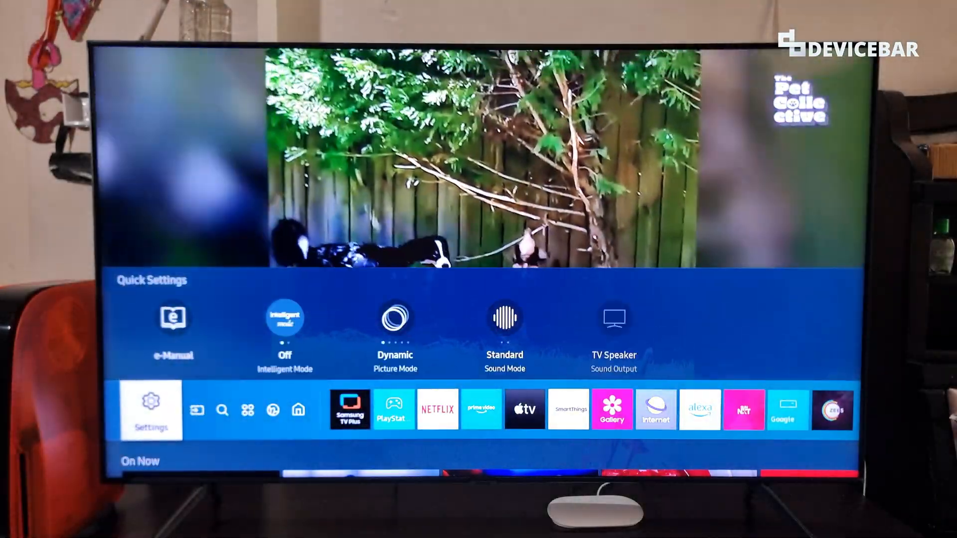
pyautogui.click(150, 409)
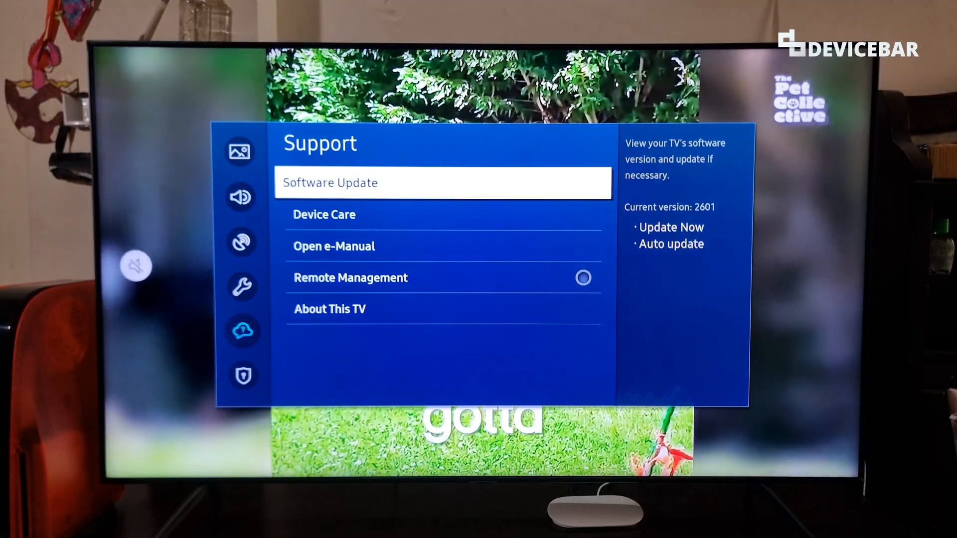
pyautogui.press('Down')
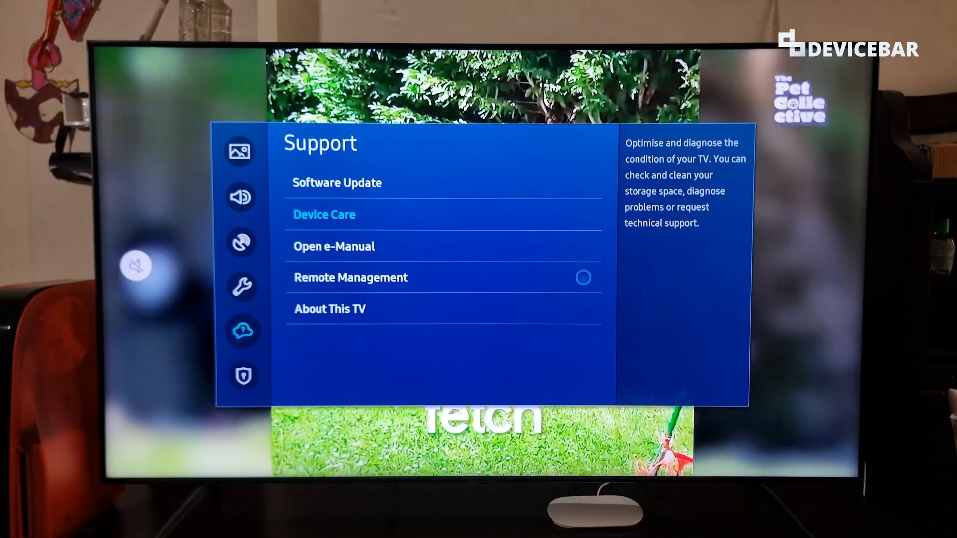
pyautogui.click(324, 215)
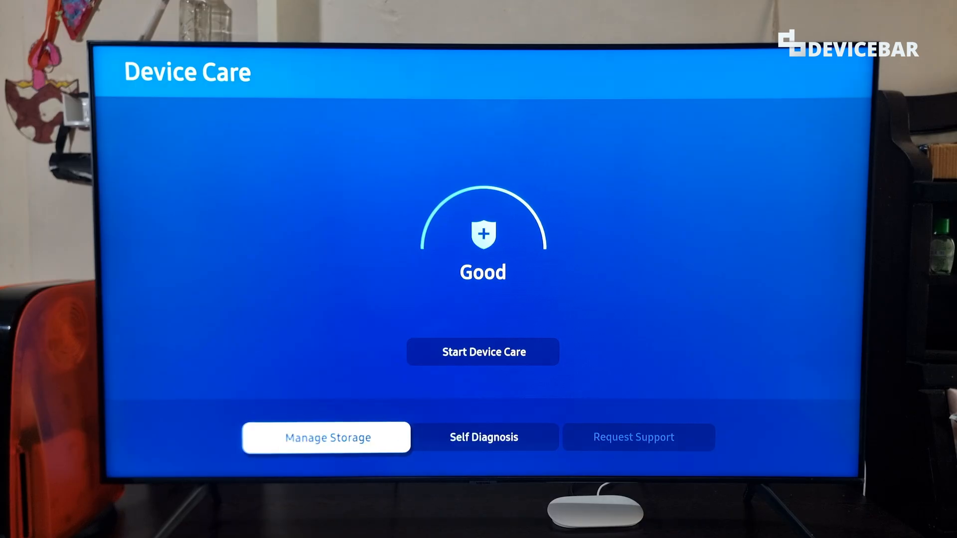
# Step: Open Manage Storage from the Device Care screen
pyautogui.click(326, 437)
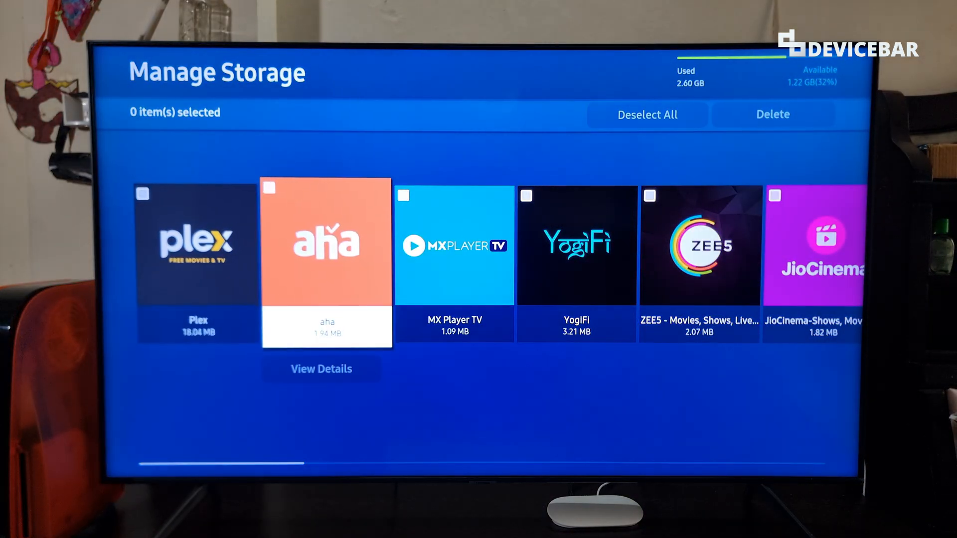
# Step: Scroll right to the Internet app in Manage Storage and open View Details
pyautogui.hscroll(3)
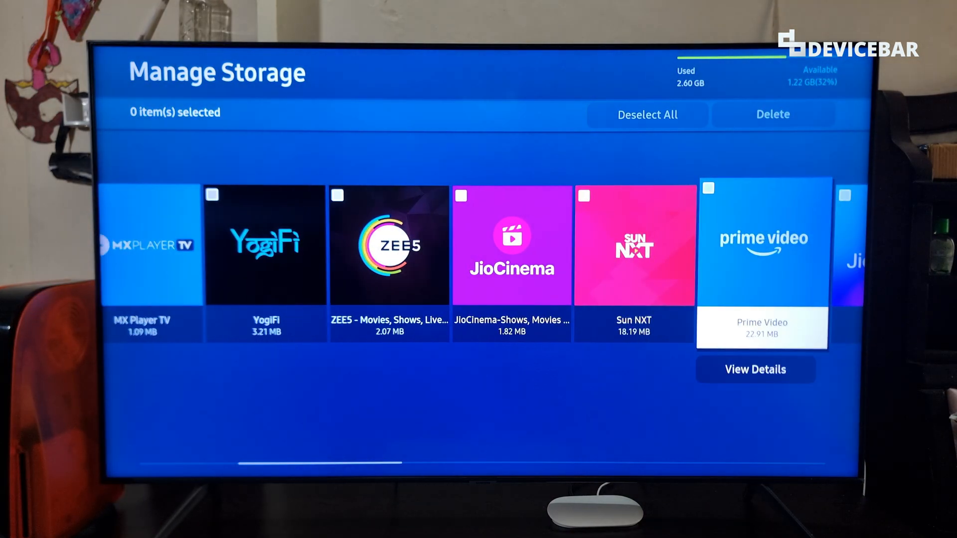
pyautogui.hscroll(3)
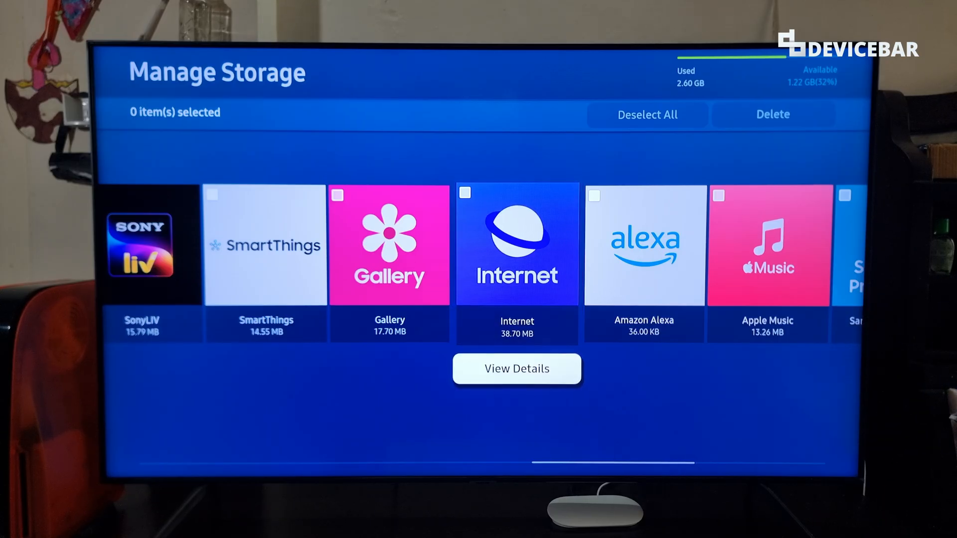
pyautogui.click(516, 369)
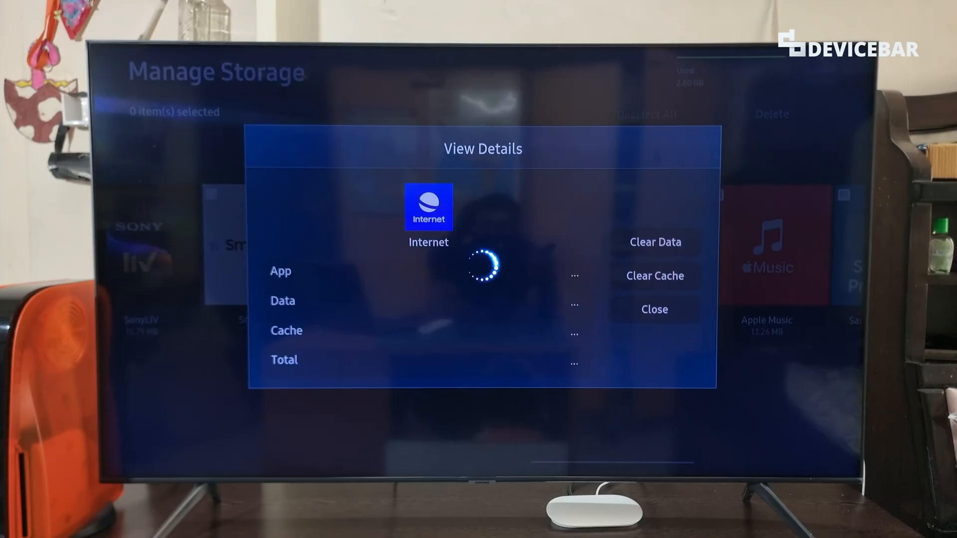